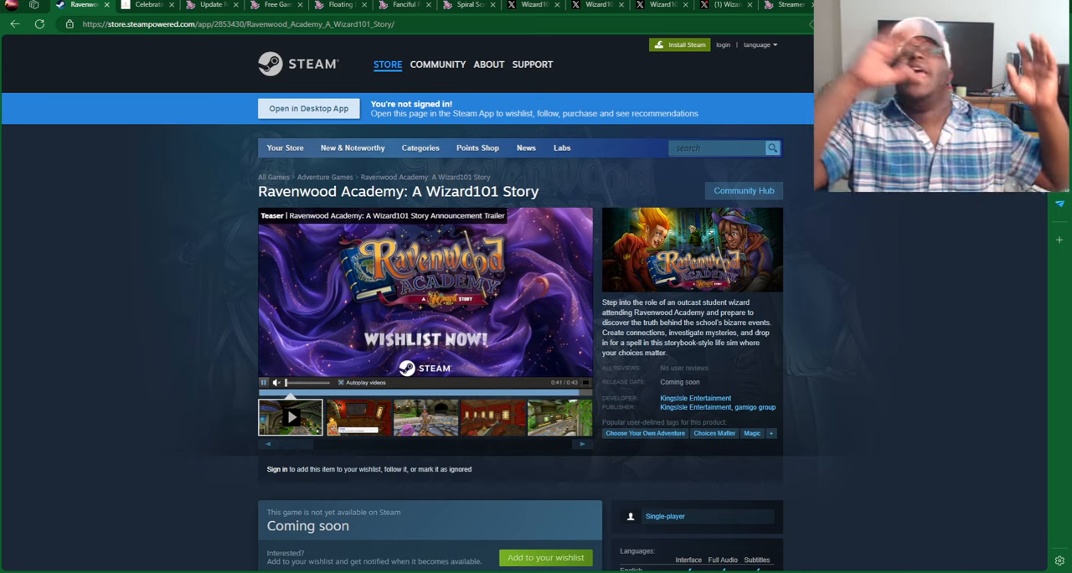
# Step: Show a Ravenwood Academy gameplay screenshot in the Steam media viewer instead of the trailer
pyautogui.click(359, 417)
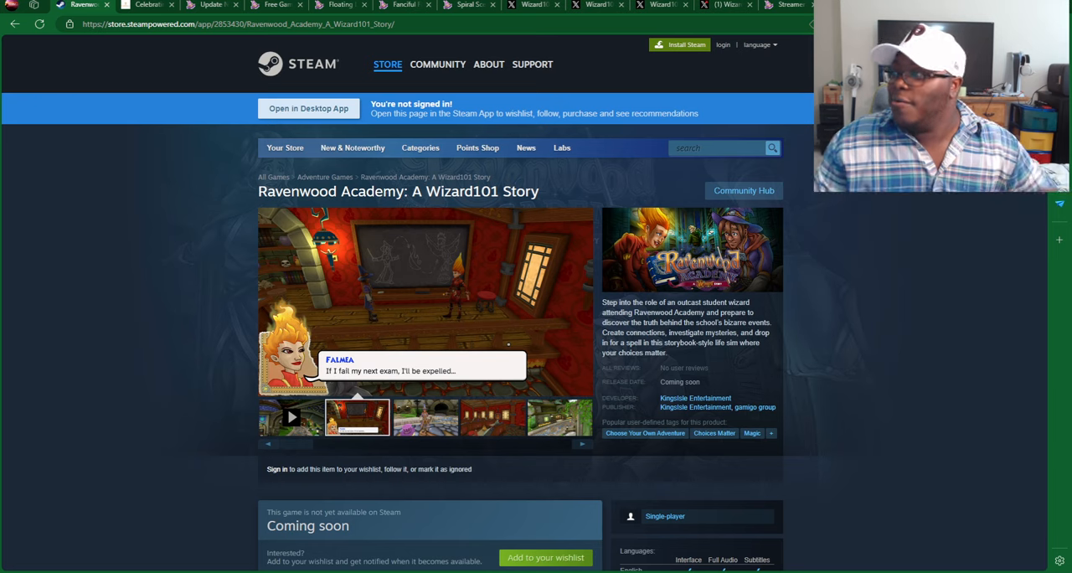
pyautogui.moveTo(579, 220)
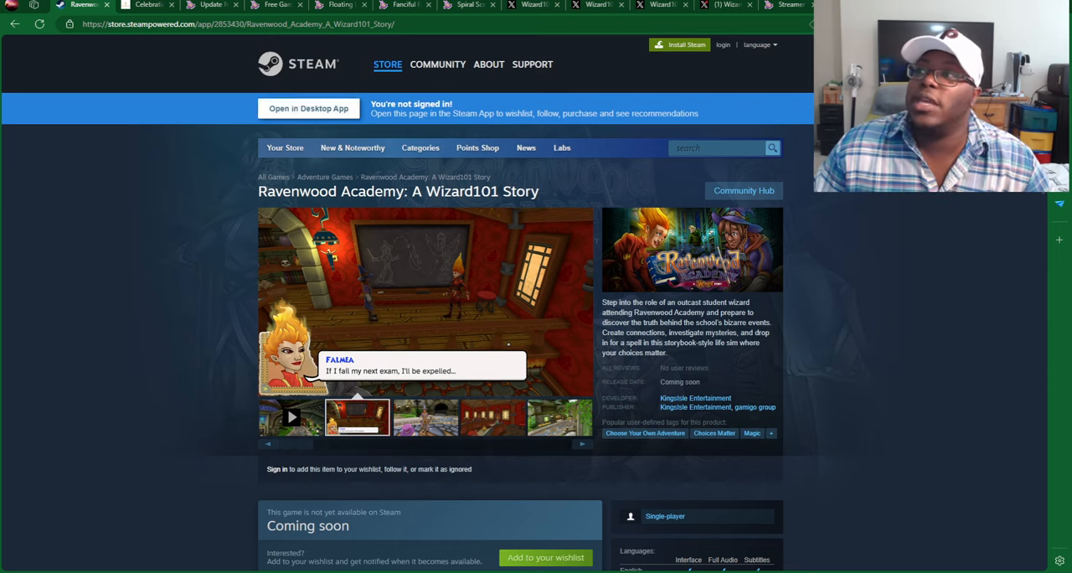
# Step: Switch to the KingsIsle Blog Pride Month 2024 post, read through the Pride pets and merchandise, and return to the top
pyautogui.click(148, 5)
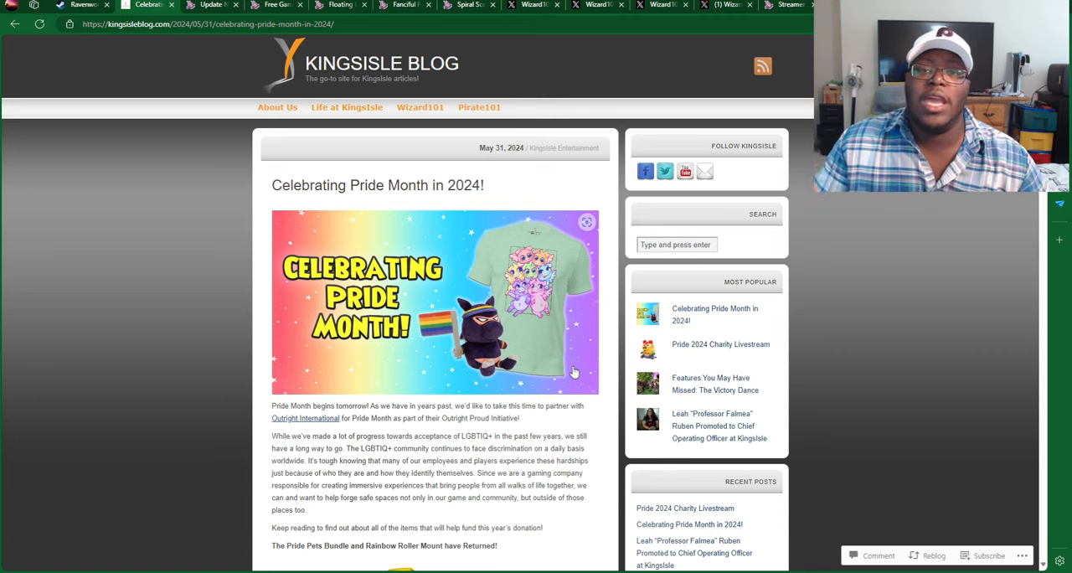
pyautogui.scroll(-3)
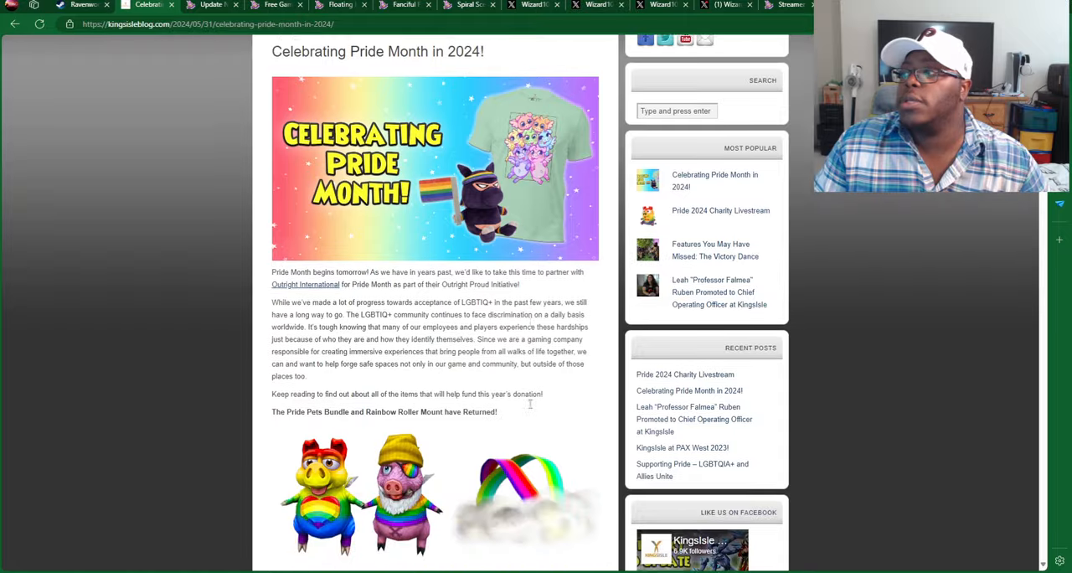
pyautogui.scroll(-3)
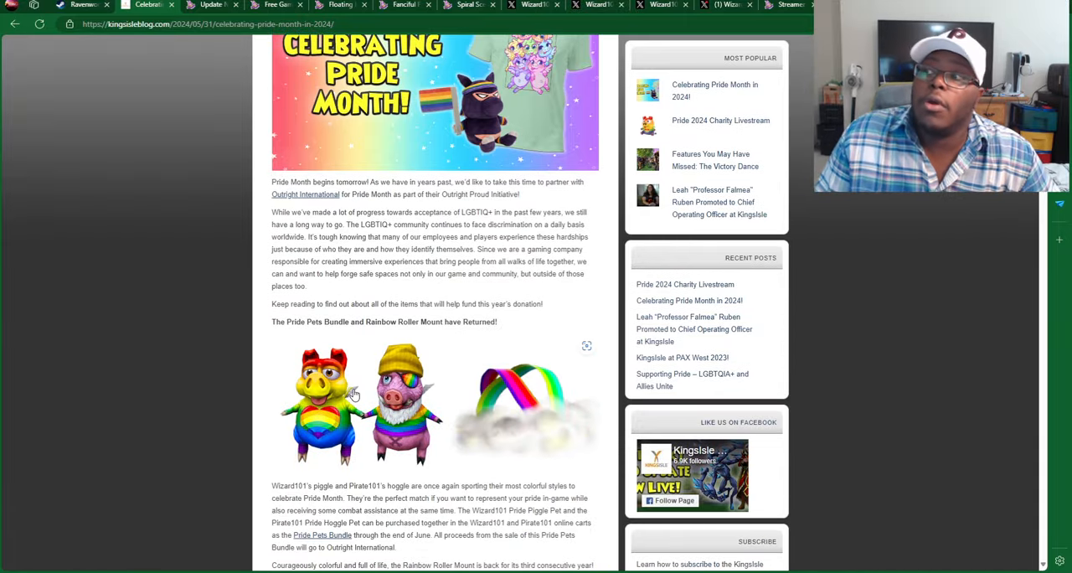
pyautogui.scroll(-3)
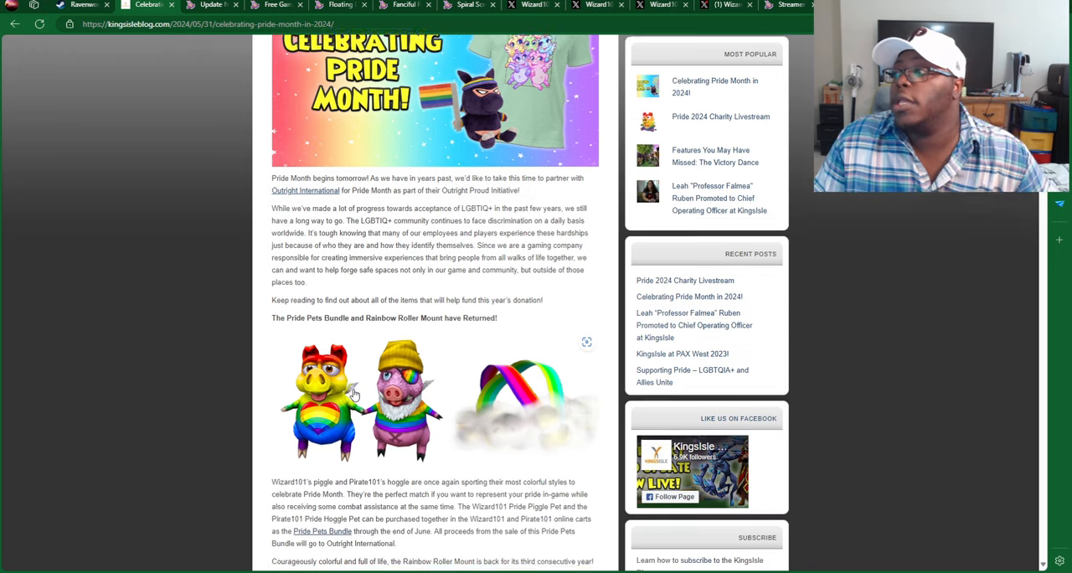
pyautogui.scroll(-3)
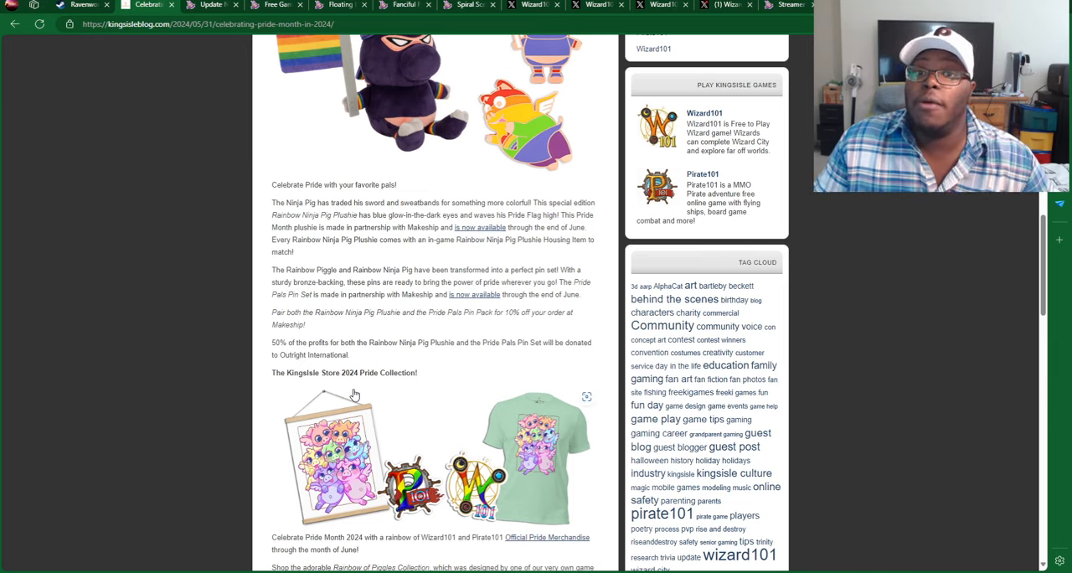
pyautogui.scroll(3)
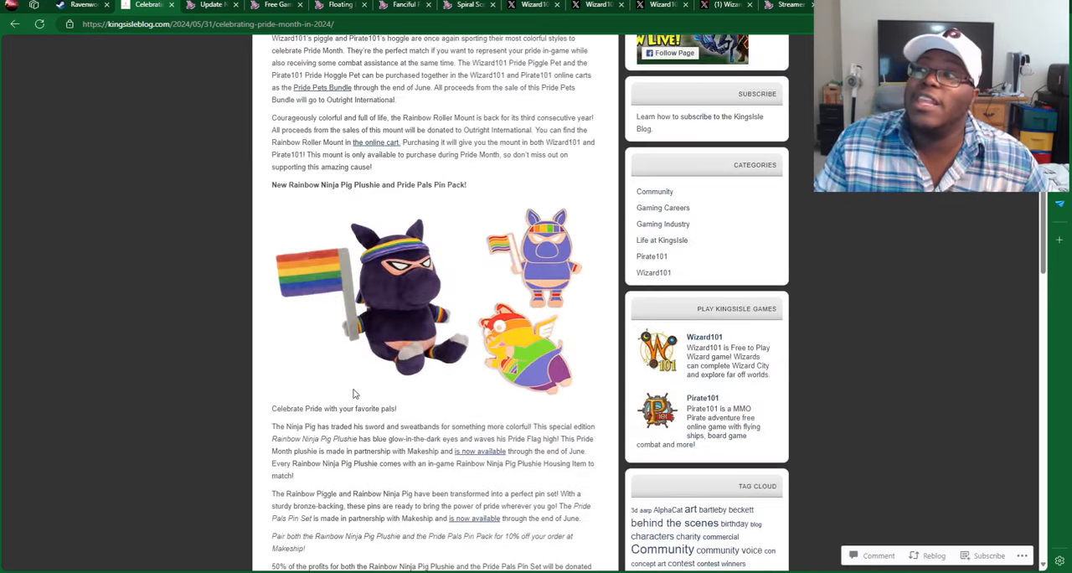
pyautogui.scroll(3)
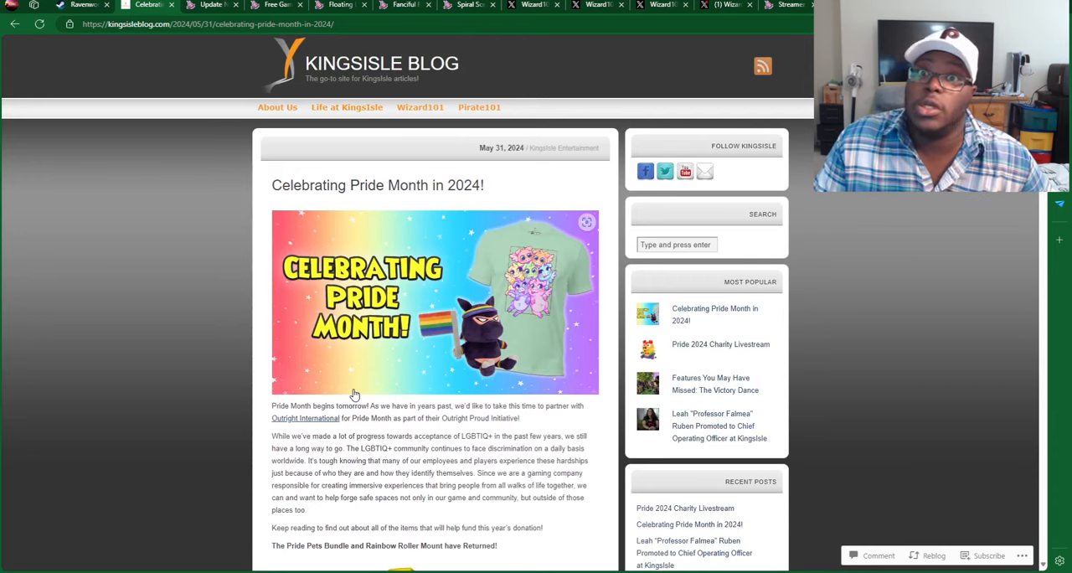
# Step: Switch to the Wizard101 Summer Update tab showing the Cabal's Revenge introduction and contents list
pyautogui.click(204, 5)
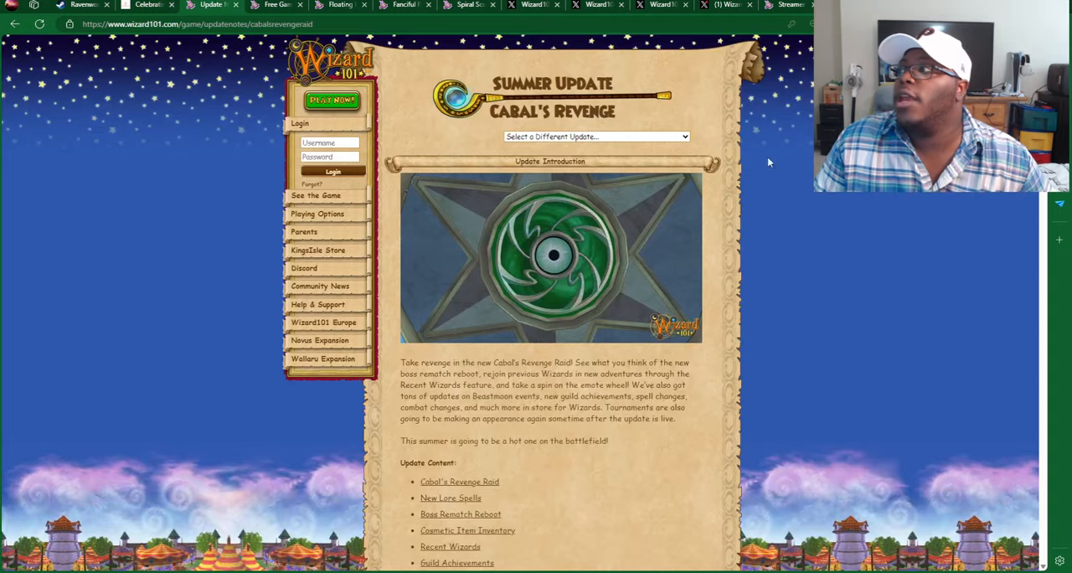
pyautogui.moveTo(619, 99)
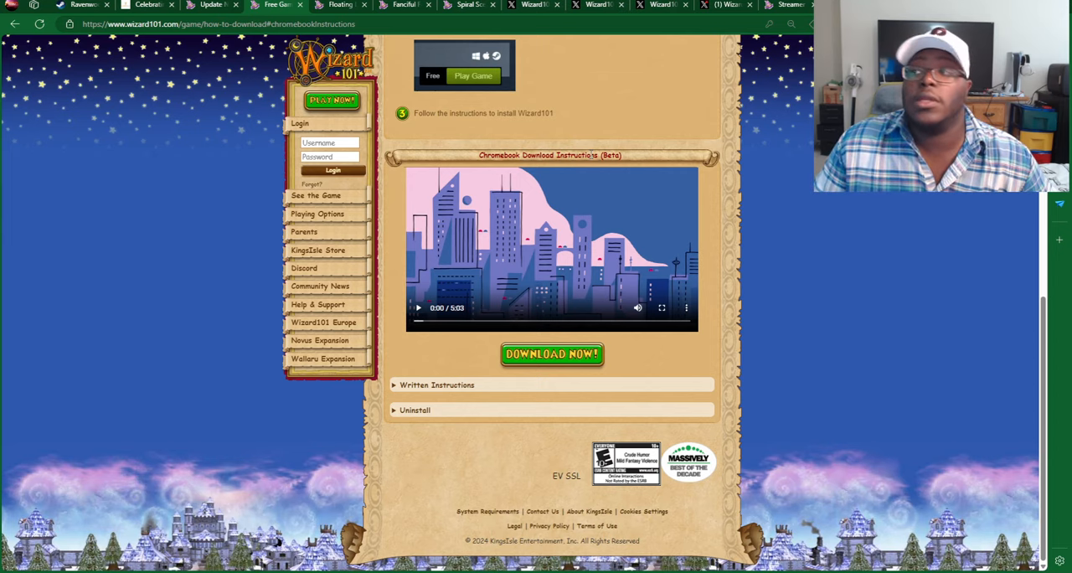
# Step: Switch to the Floating Lands Resort Bundle page with the $39 GameStop bundle items
pyautogui.click(339, 5)
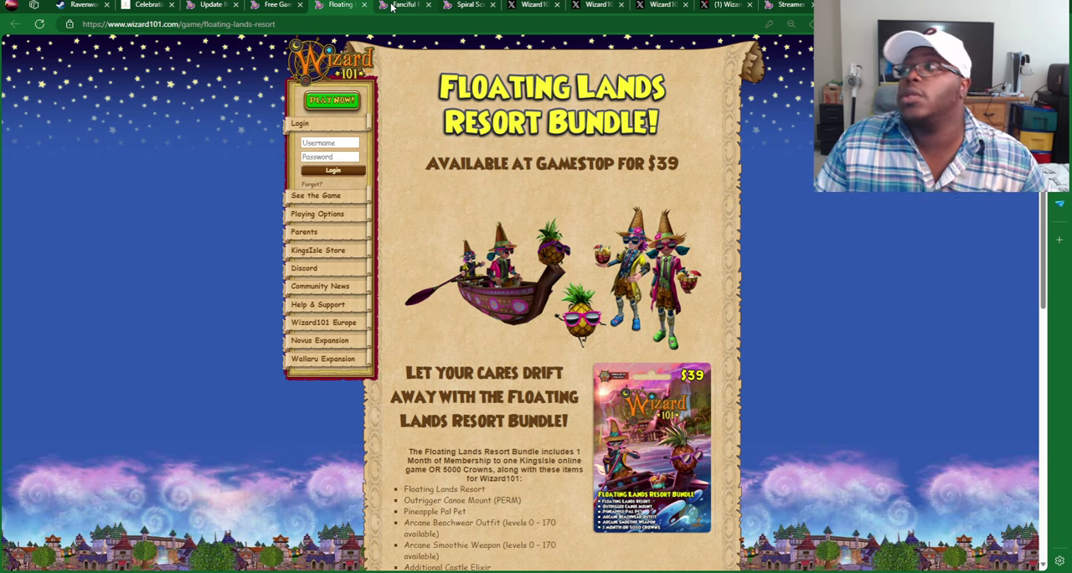
# Step: Switch to the Fanciful Fairy Kei Hoard Pack page and read down to the FANCY bonus code offer and back
pyautogui.click(402, 5)
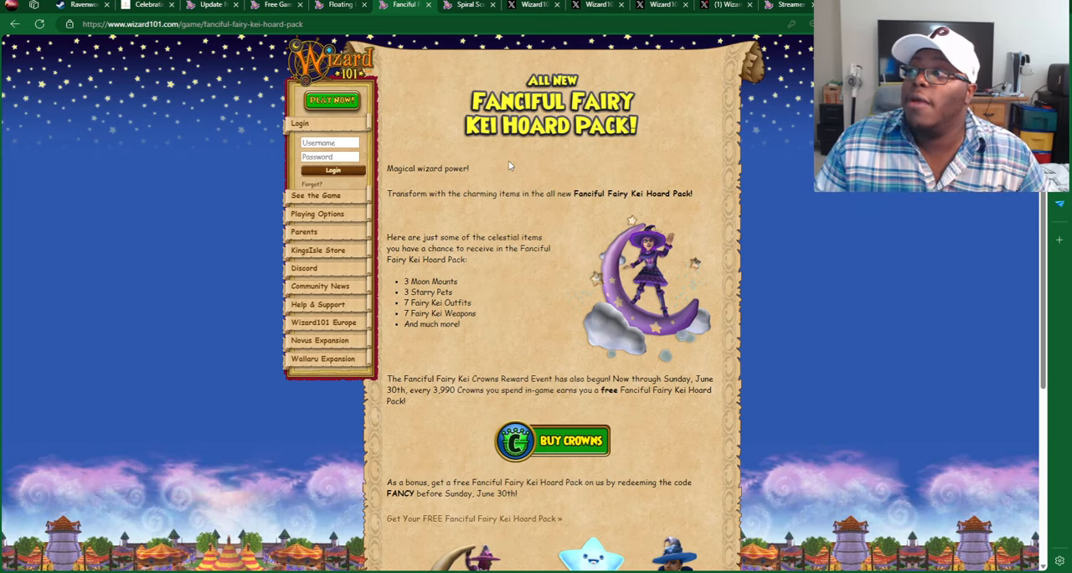
pyautogui.moveTo(375, 482)
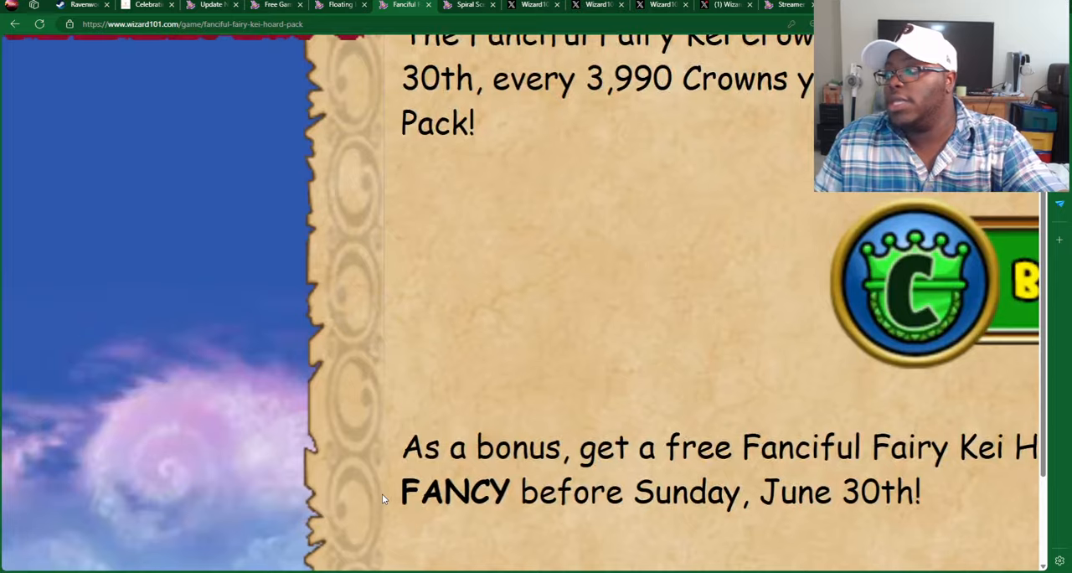
pyautogui.scroll(-3)
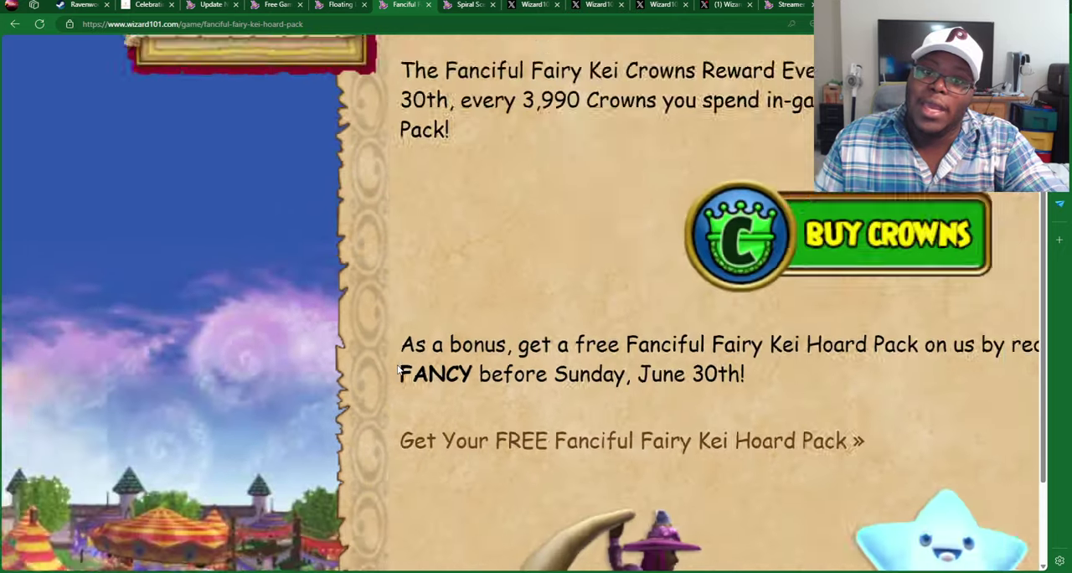
pyautogui.scroll(3)
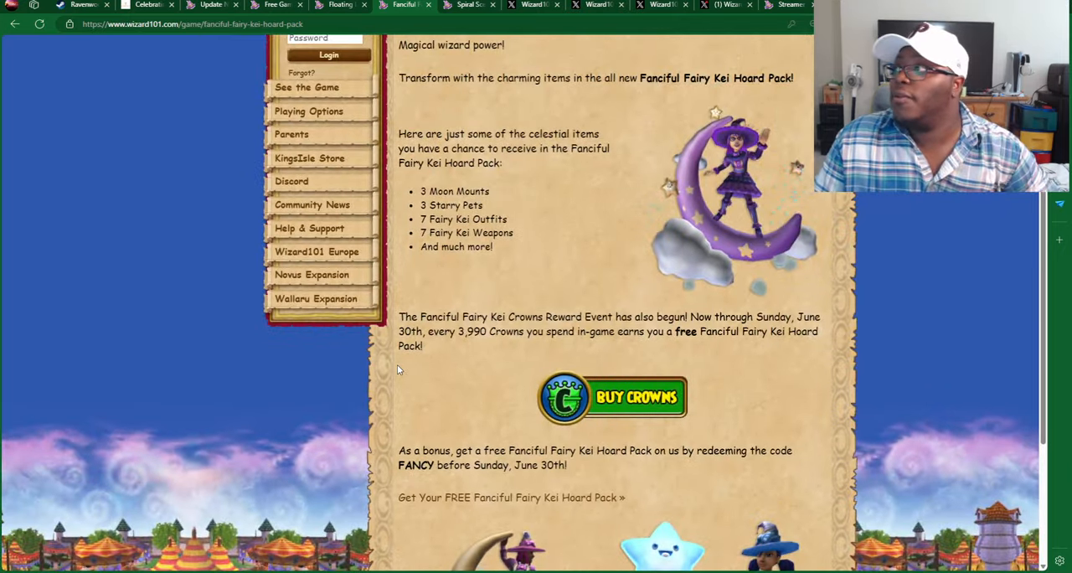
pyautogui.moveTo(719, 154)
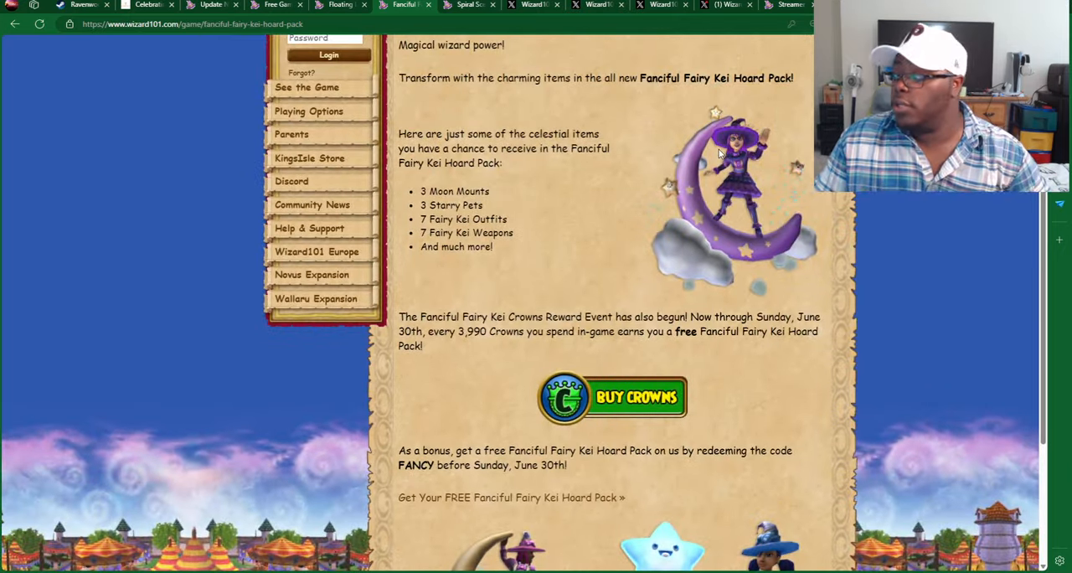
# Step: Switch to the Spiral Scene Event page listing its rewards and the July 1st end date
pyautogui.click(468, 5)
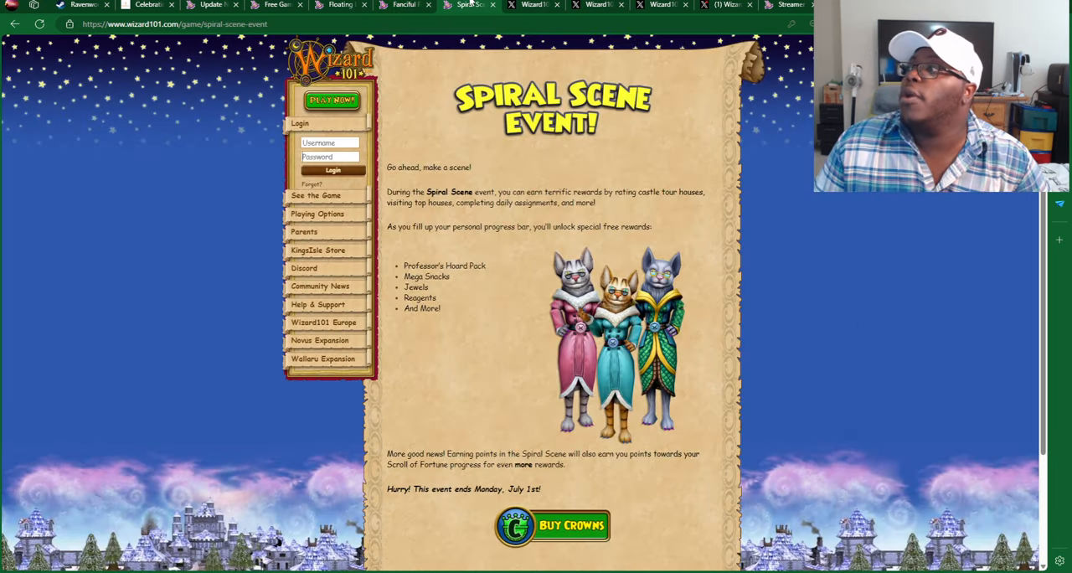
pyautogui.moveTo(573, 146)
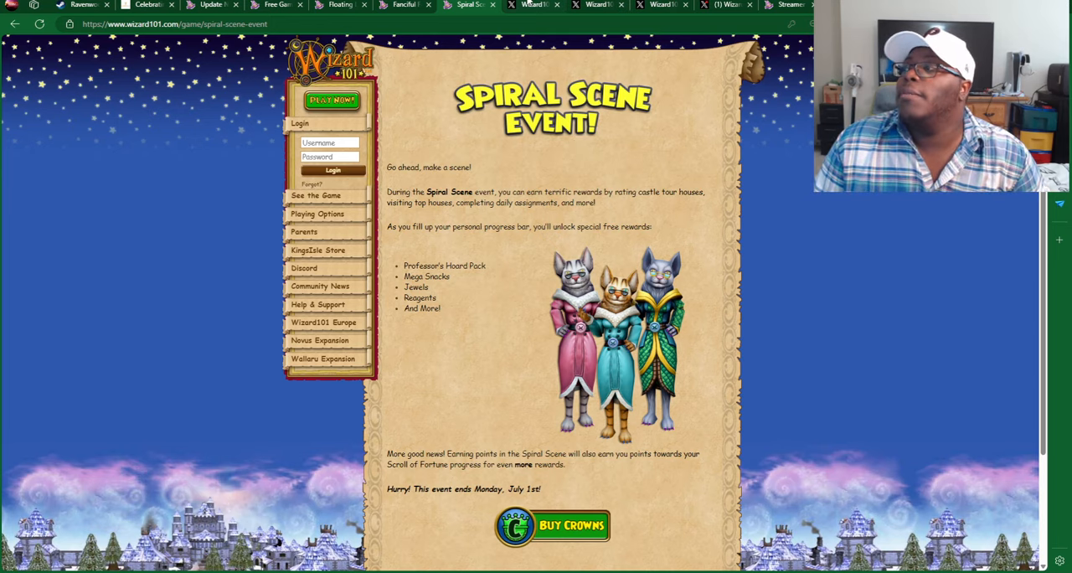
# Step: View the Wizard101 X posts on the developer livestream, training point buyback, and the free Second Chance Chest roll through 6/30
pyautogui.click(533, 5)
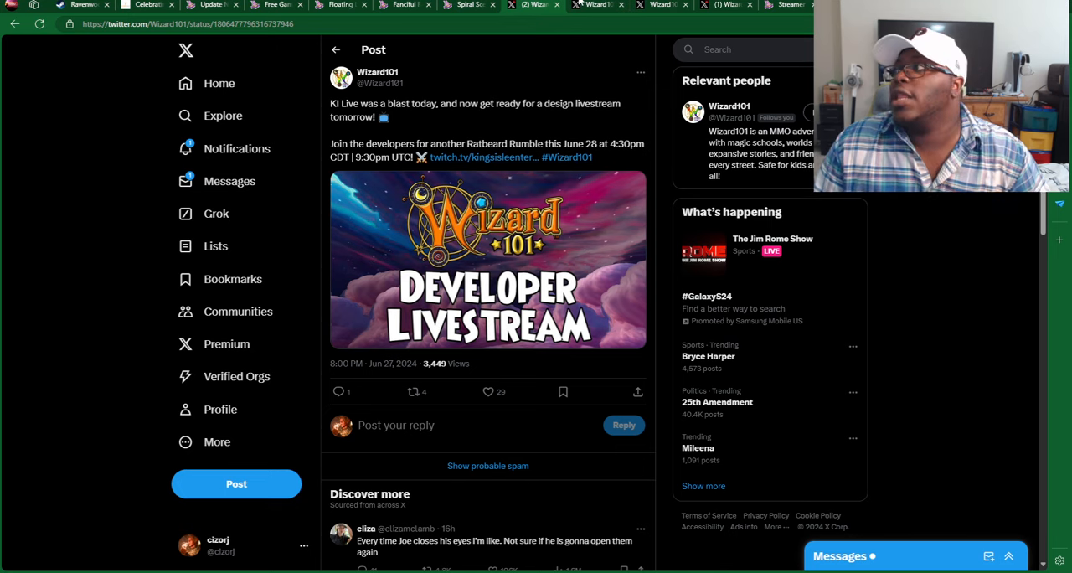
pyautogui.click(595, 4)
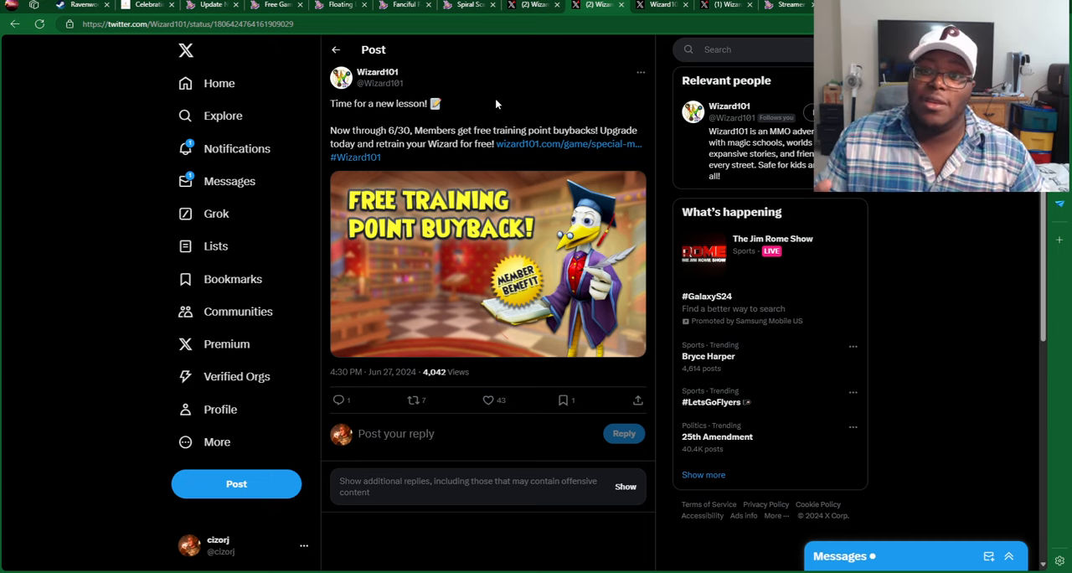
pyautogui.moveTo(606, 4)
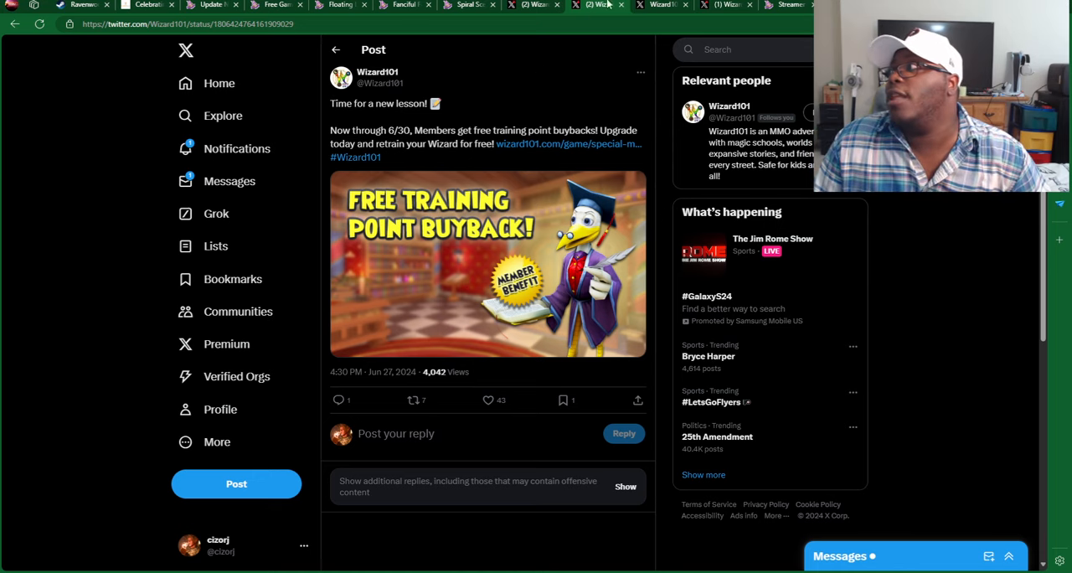
pyautogui.click(662, 6)
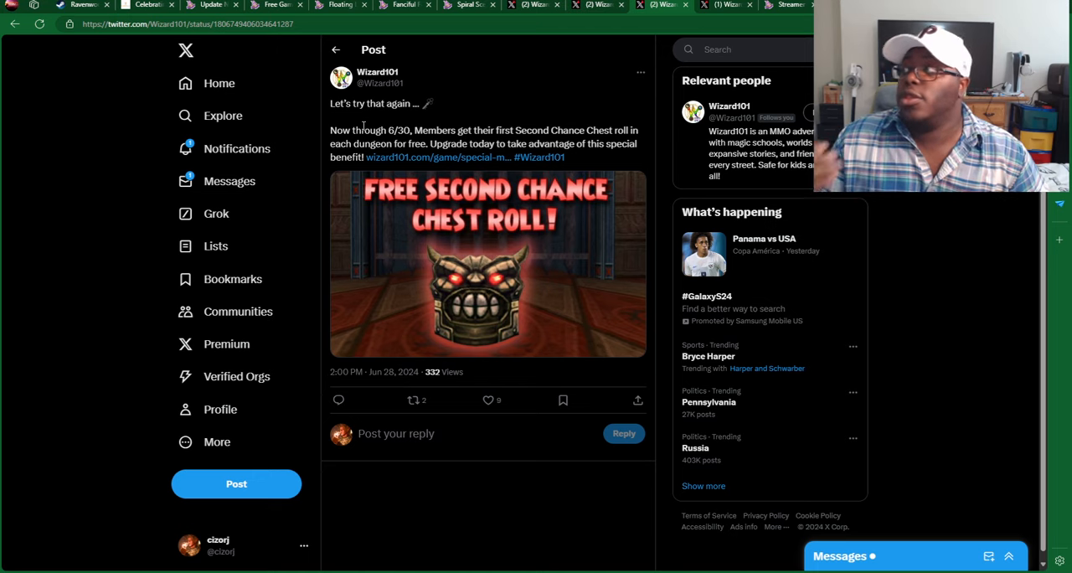
pyautogui.click(729, 5)
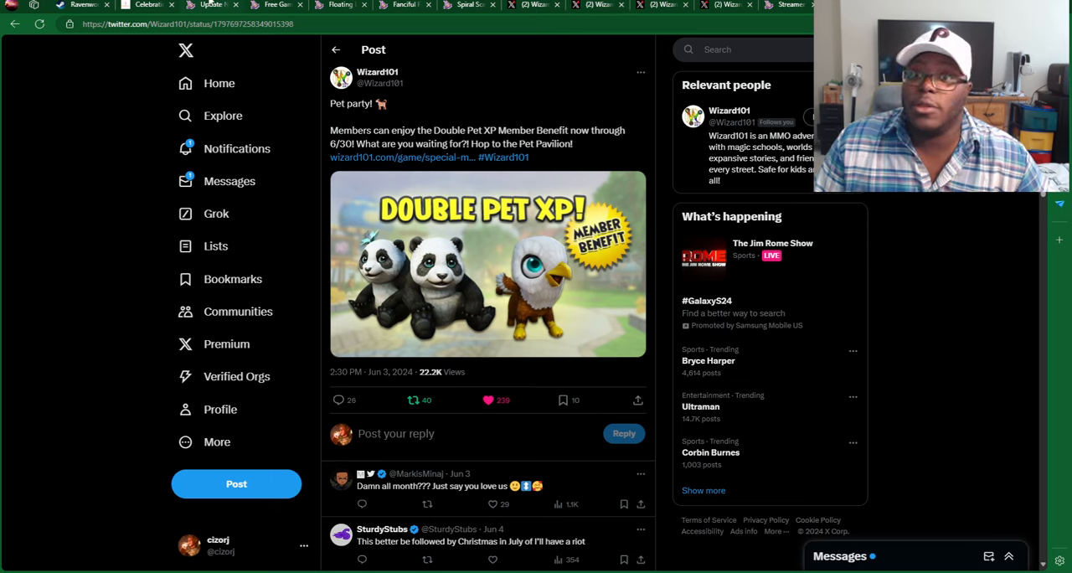
# Step: Return from X to the KingsIsle Blog Celebrating Pride Month in 2024 post
pyautogui.click(148, 5)
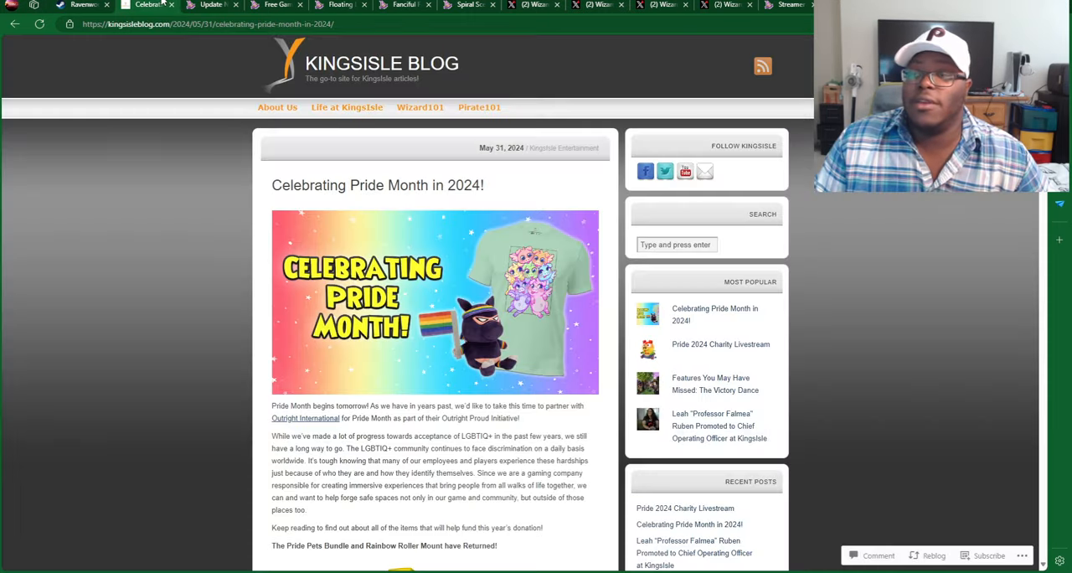